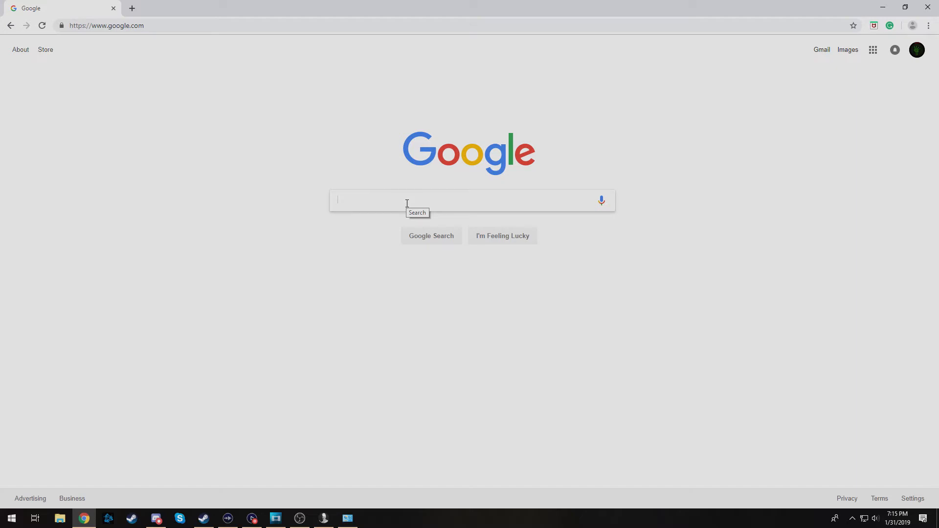
Search Google for 'hamachi' and go to the VPN.net Hamachi by LogMeIn site.
{"action": "type", "text": "hamachi"}
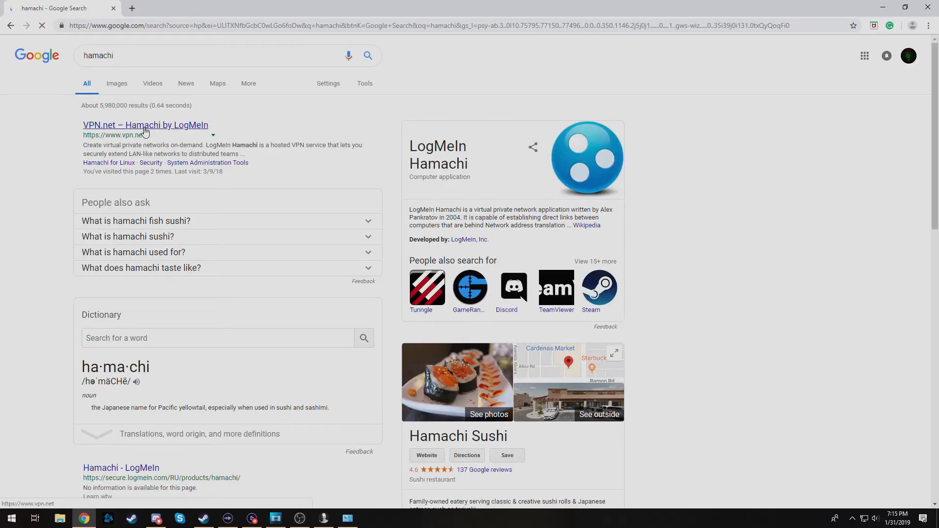
{"action": "left_click", "coordinate": [144, 125]}
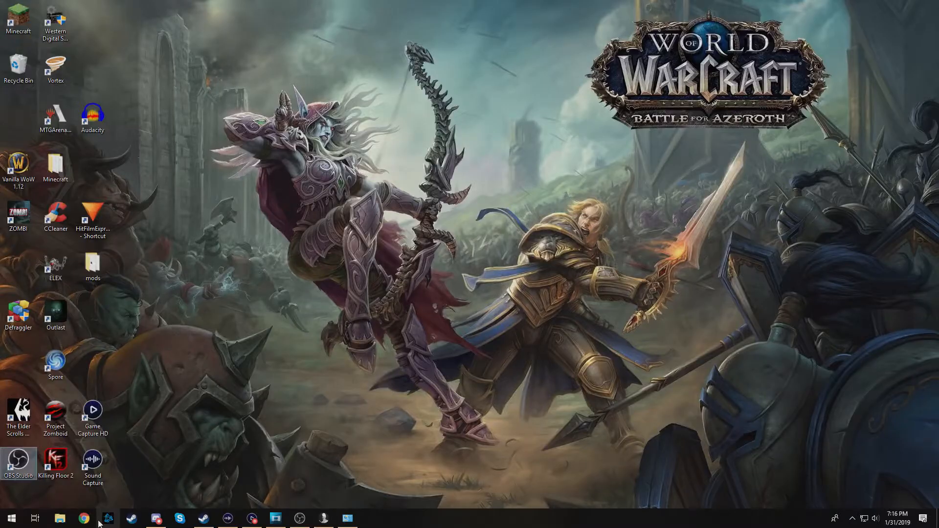
Run the hamachi Windows Installer package from the Downloads folder.
{"action": "left_click", "coordinate": [60, 518]}
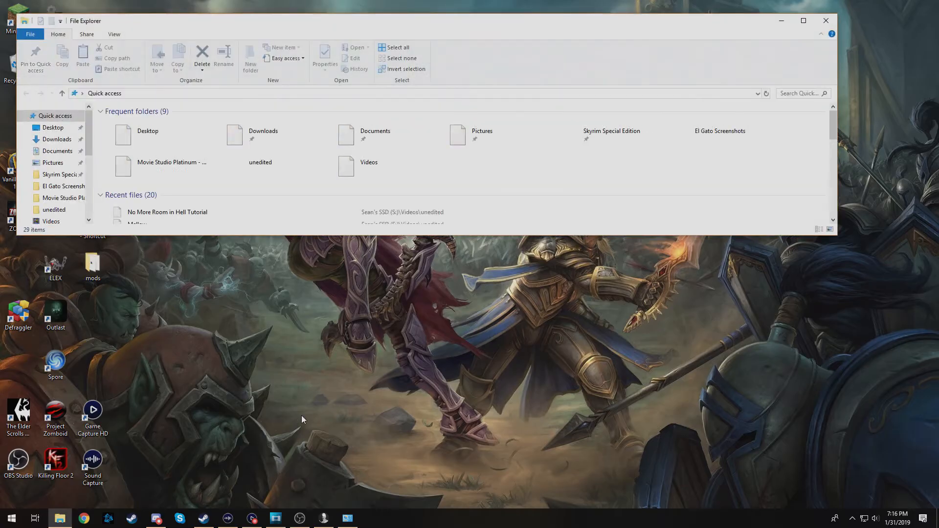
{"action": "left_click", "coordinate": [57, 139]}
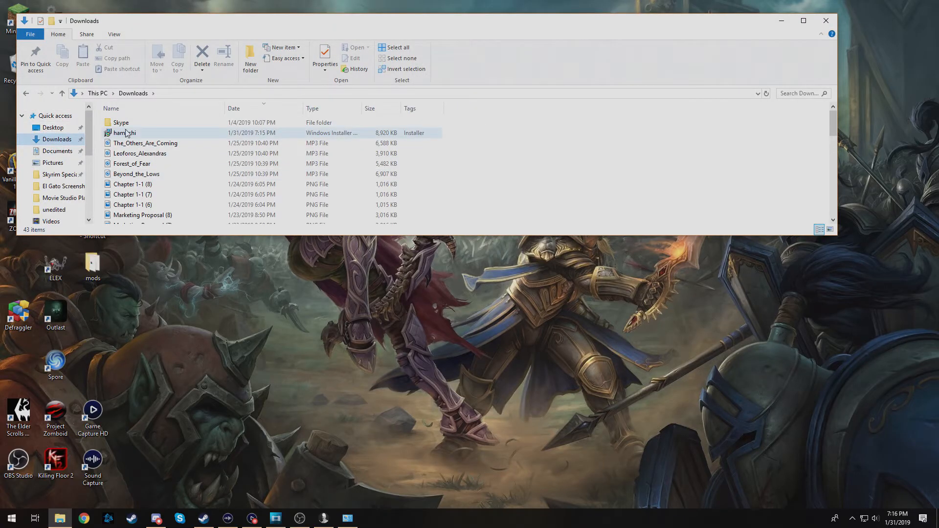
{"action": "left_click", "coordinate": [124, 132]}
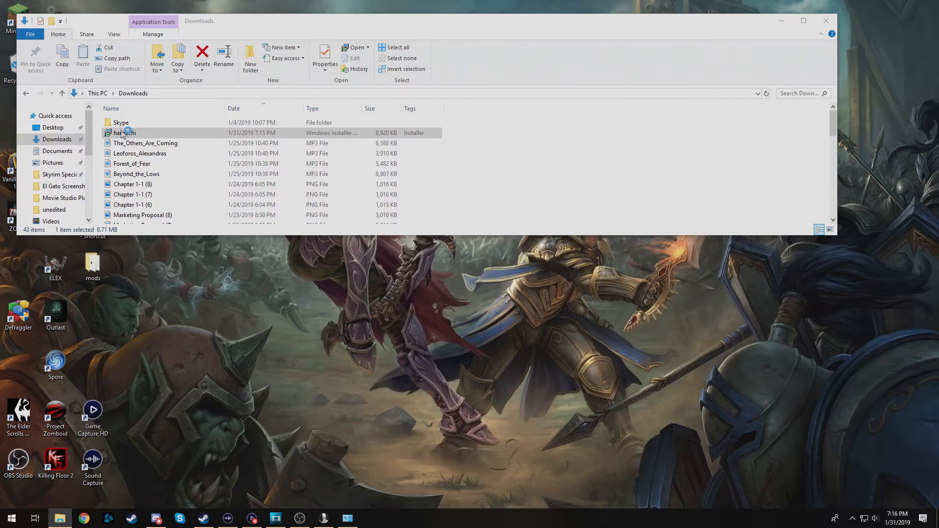
{"action": "double_click", "coordinate": [124, 132]}
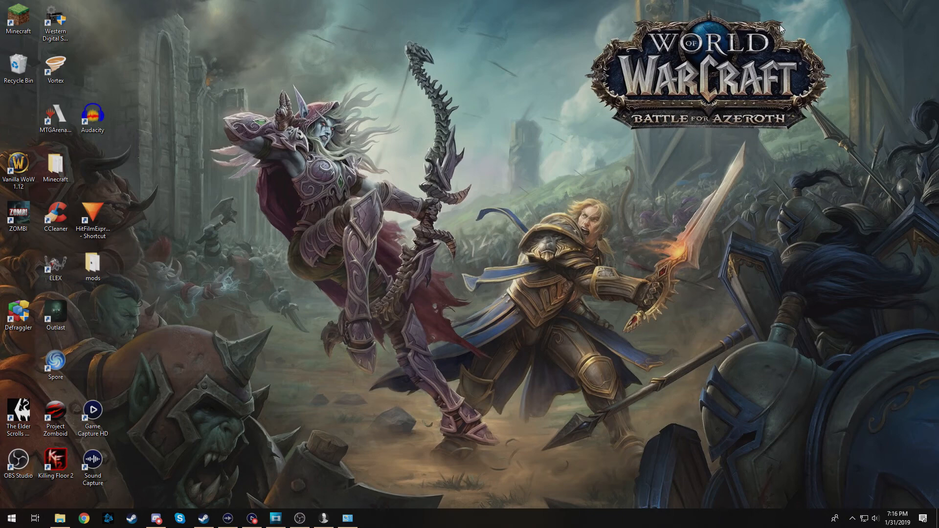
Keep English as the setup language and accept the Hamachi license terms.
{"action": "left_click", "coordinate": [371, 518]}
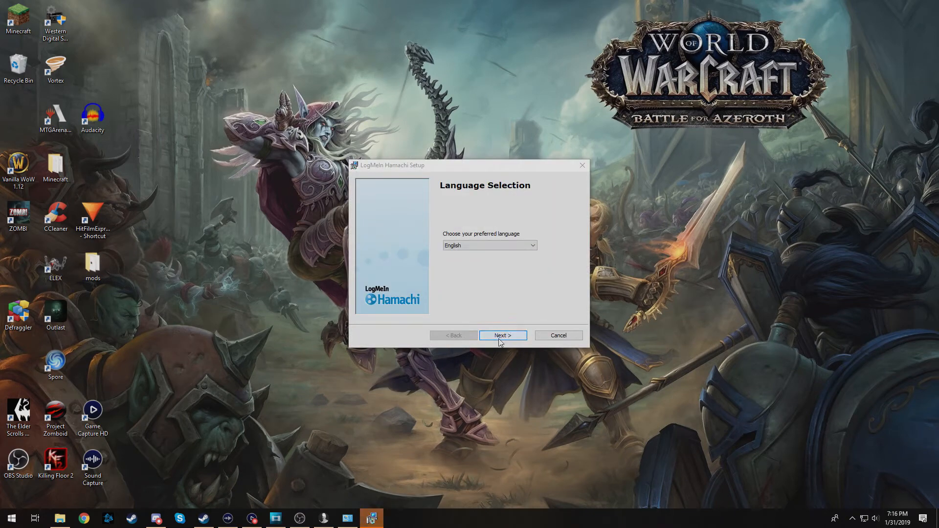
{"action": "left_click", "coordinate": [503, 335]}
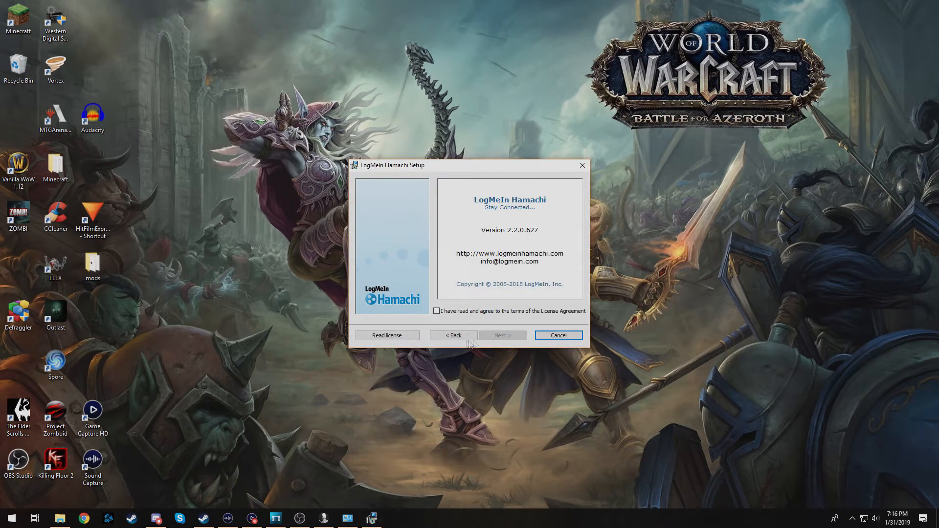
{"action": "left_click", "coordinate": [436, 311]}
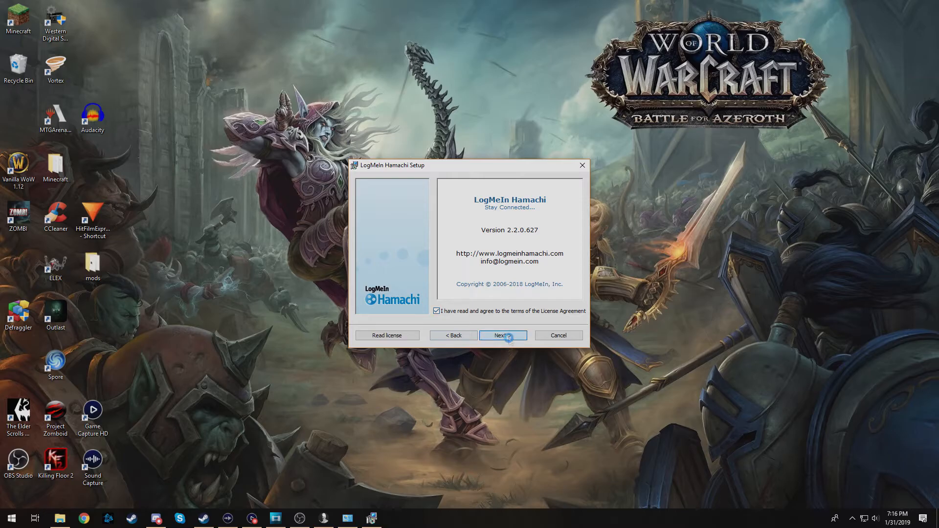
{"action": "left_click", "coordinate": [502, 335]}
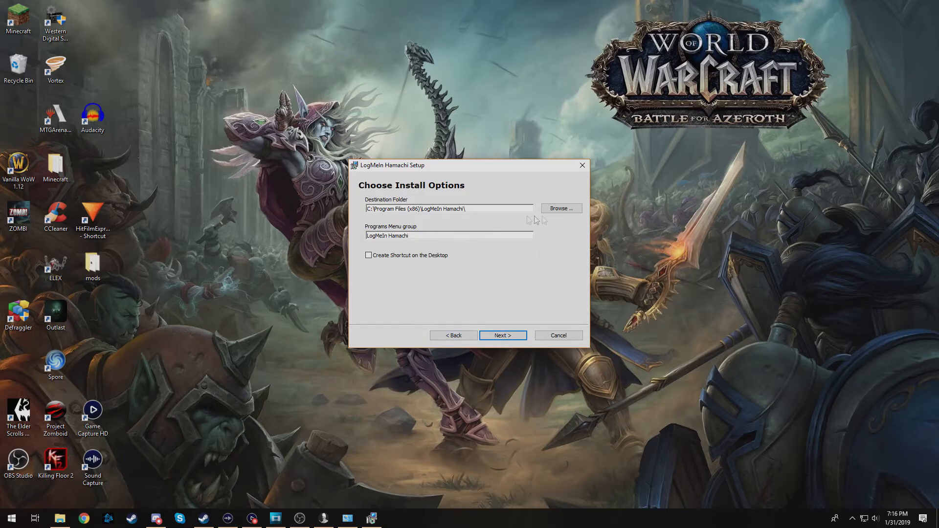
{"action": "mouse_move", "coordinate": [480, 283]}
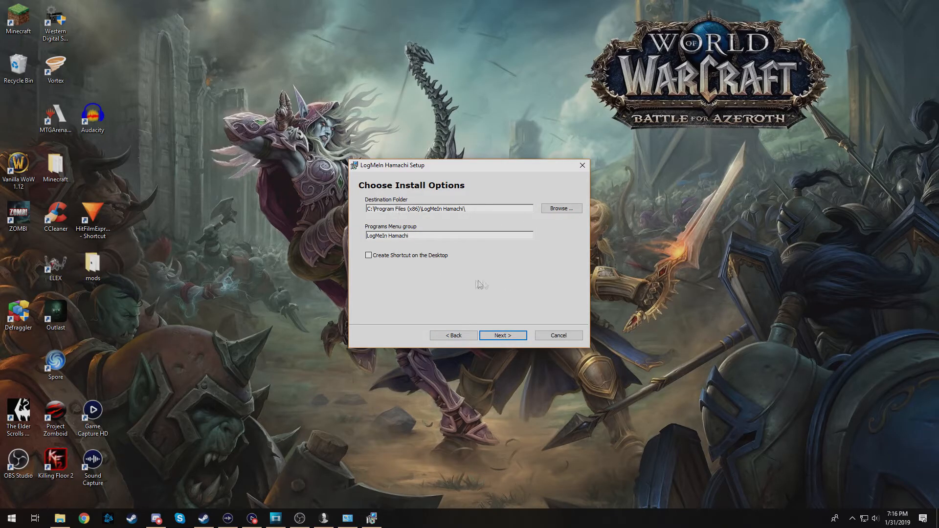
Add a desktop shortcut, decline LastPass and start the Hamachi installation.
{"action": "left_click", "coordinate": [369, 255]}
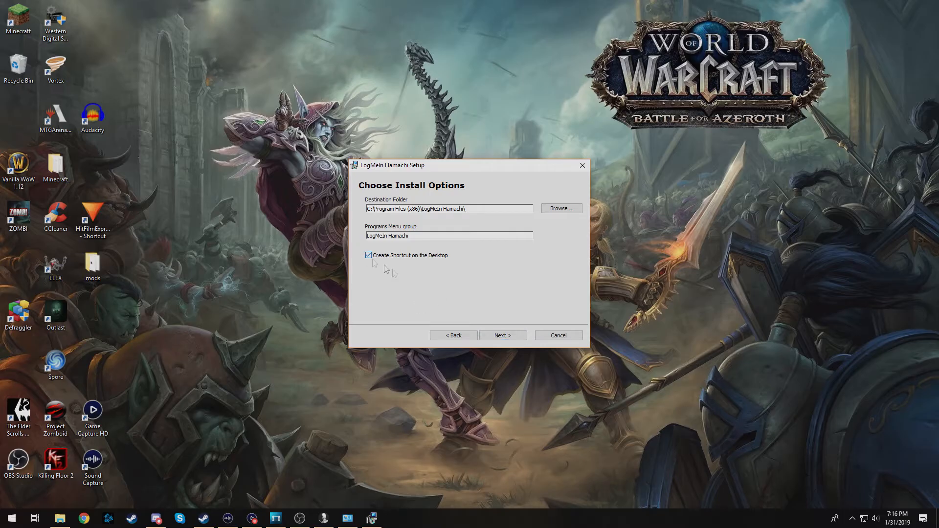
{"action": "left_click", "coordinate": [502, 334]}
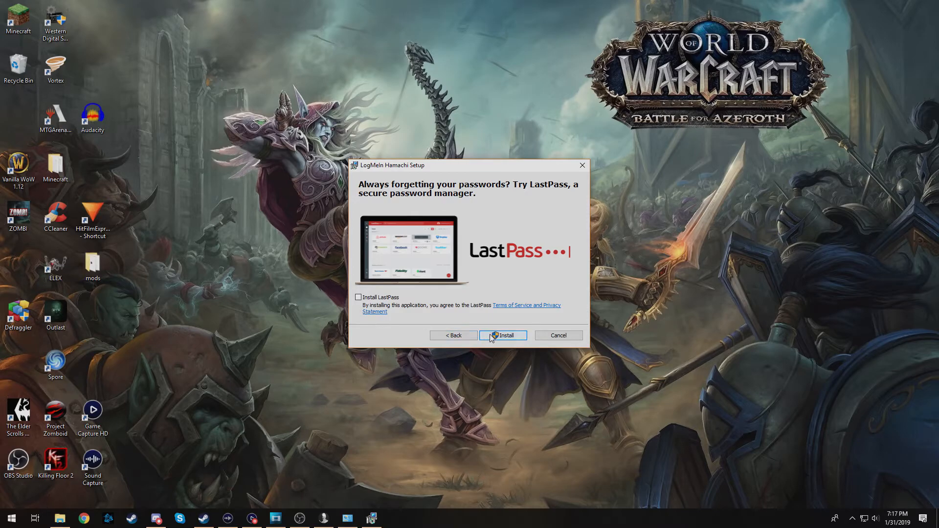
{"action": "left_click", "coordinate": [502, 336]}
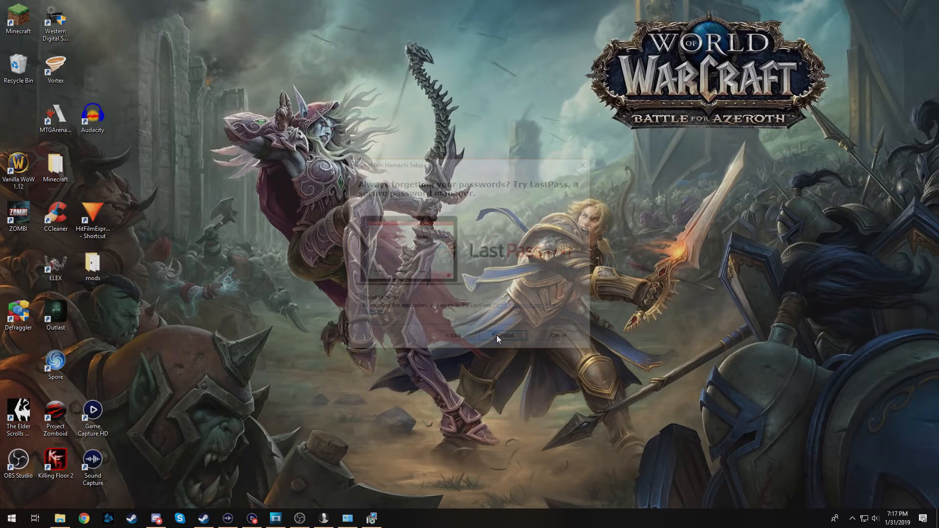
{"action": "left_click", "coordinate": [501, 336]}
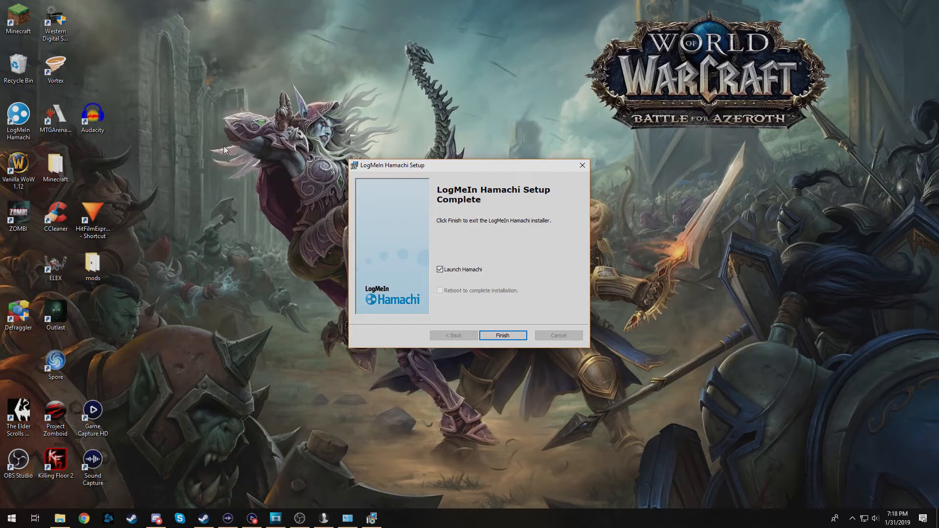
Finish setup launching Hamachi, then power it on to go online with an IPv4 address.
{"action": "left_click", "coordinate": [501, 335]}
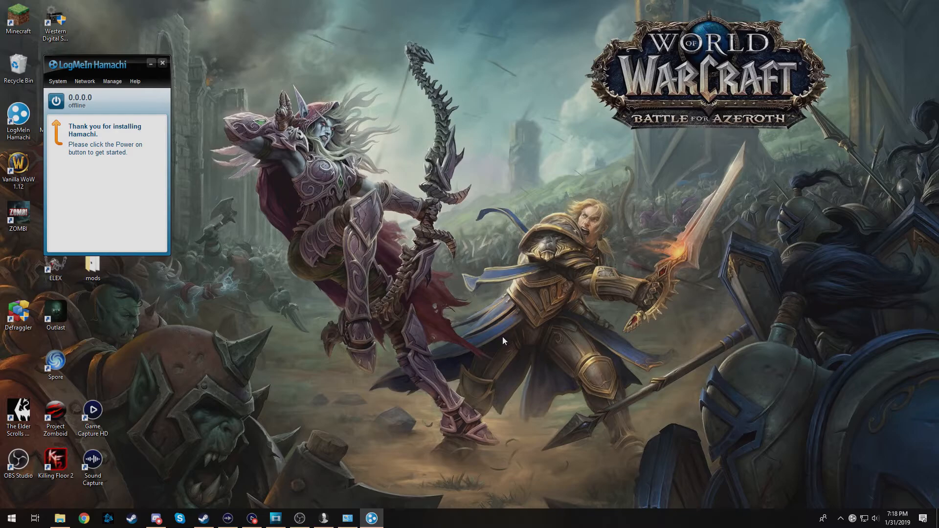
{"action": "mouse_move", "coordinate": [275, 207]}
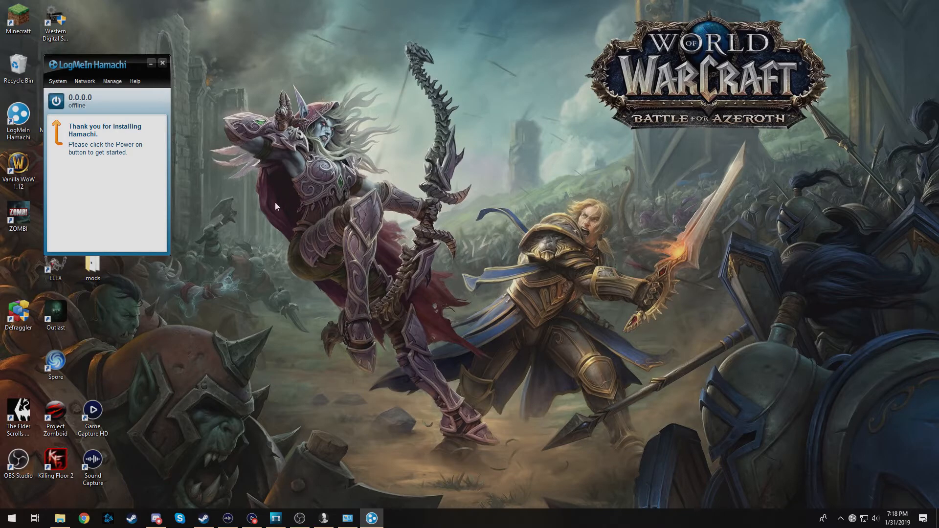
{"action": "left_click", "coordinate": [56, 100]}
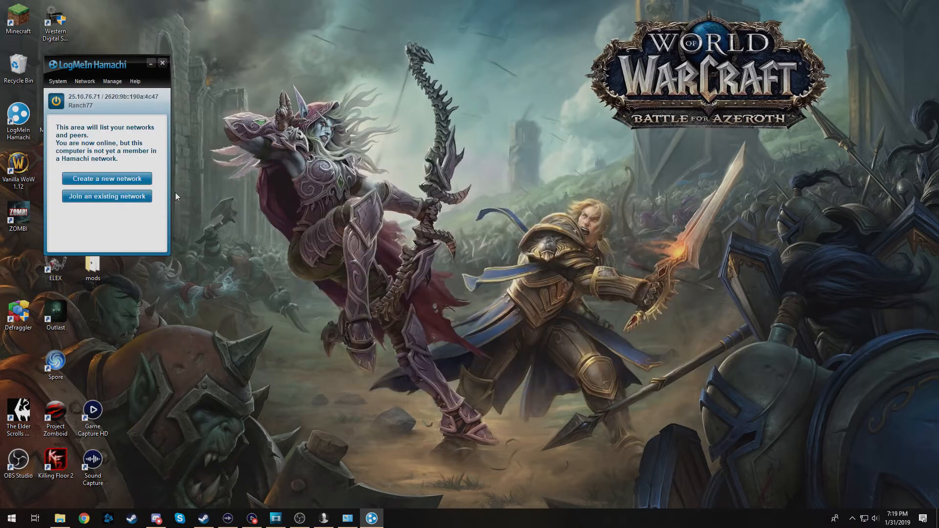
Create the password-protected network Ezect's NMRIH with this computer as first member.
{"action": "left_click", "coordinate": [107, 178]}
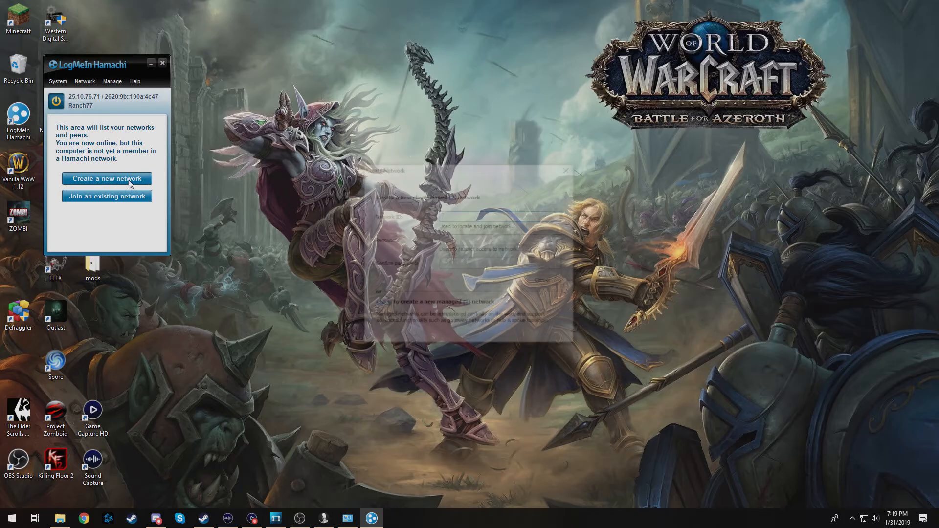
{"action": "left_click", "coordinate": [106, 178]}
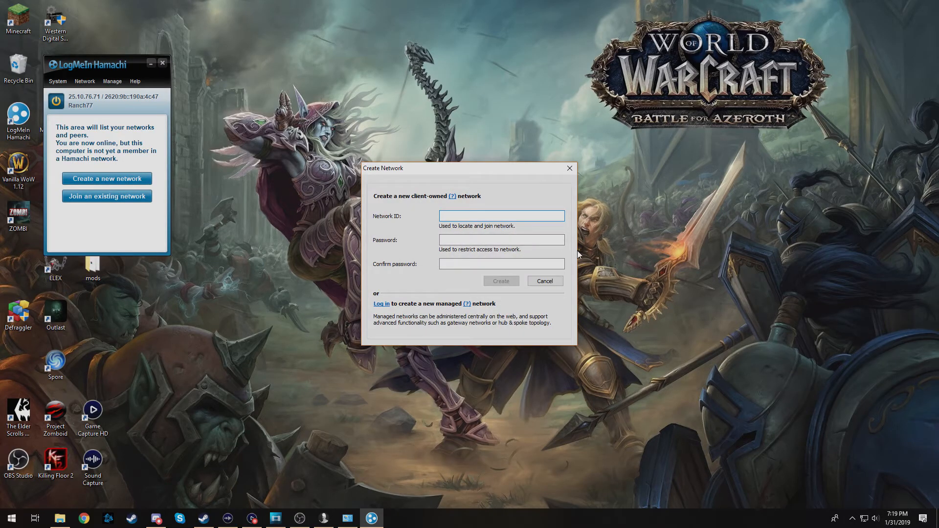
{"action": "type", "text": "Ezect's N"}
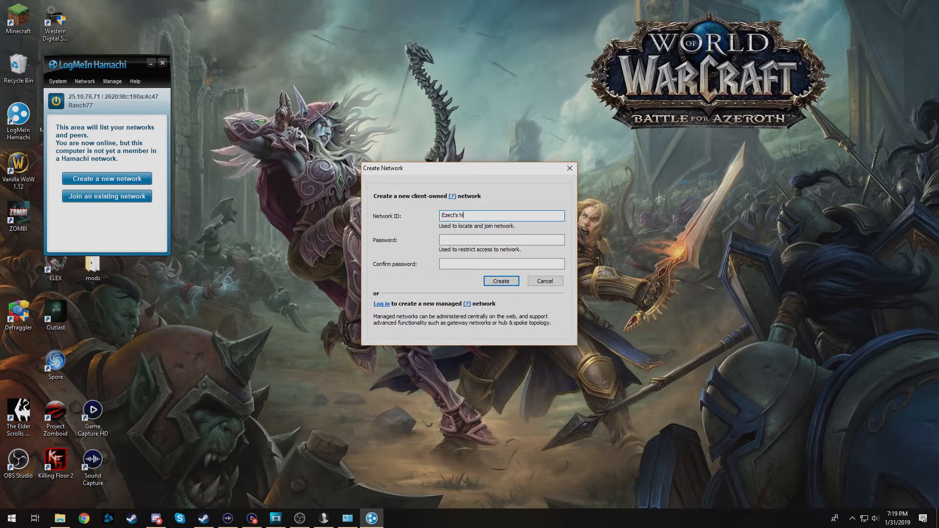
{"action": "type", "text": "MRH"}
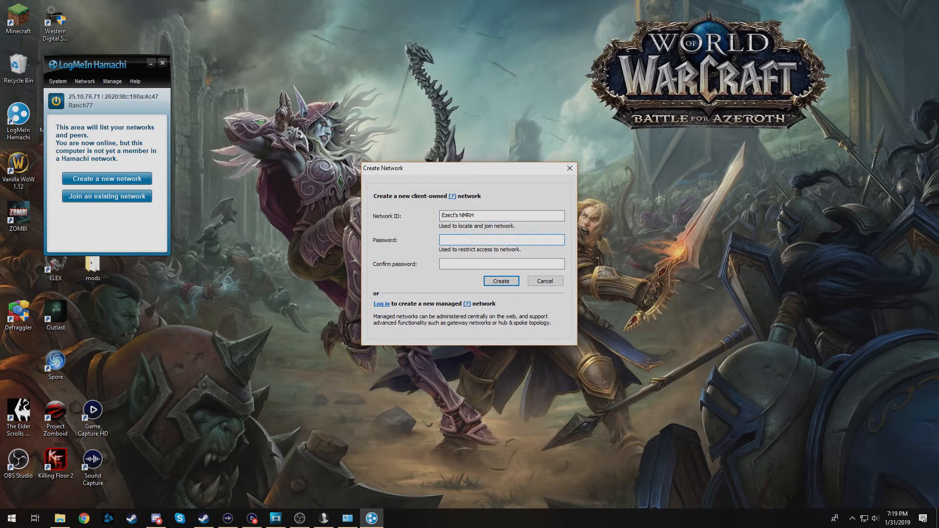
{"action": "type", "text": "•••"}
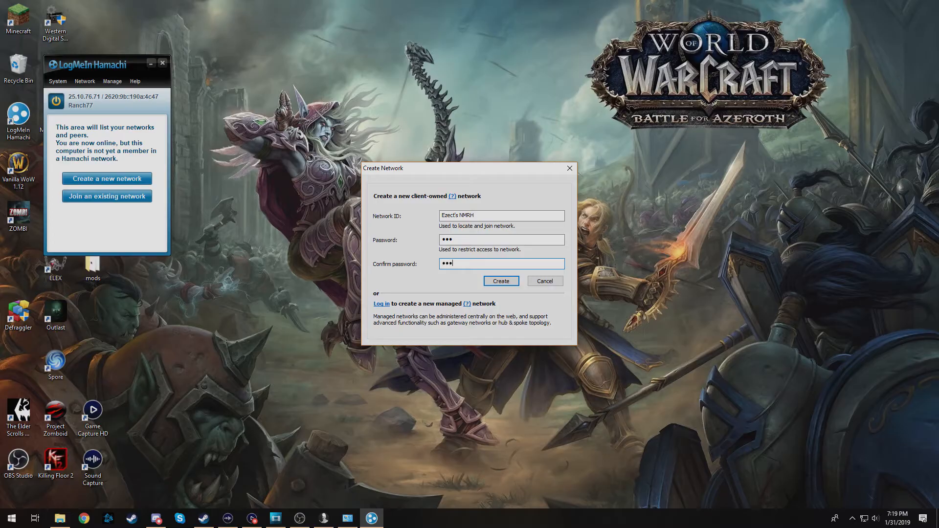
{"action": "left_click", "coordinate": [500, 281]}
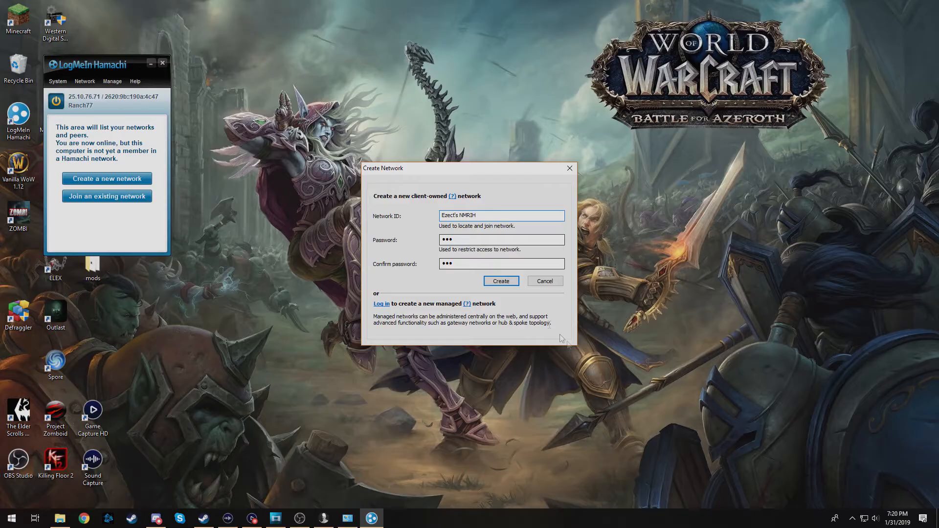
{"action": "left_click", "coordinate": [499, 281]}
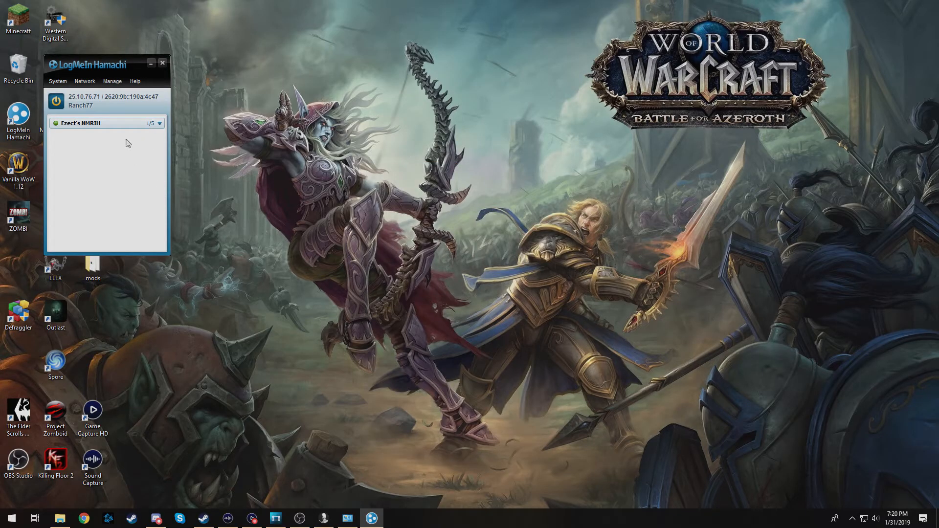
{"action": "mouse_move", "coordinate": [276, 388]}
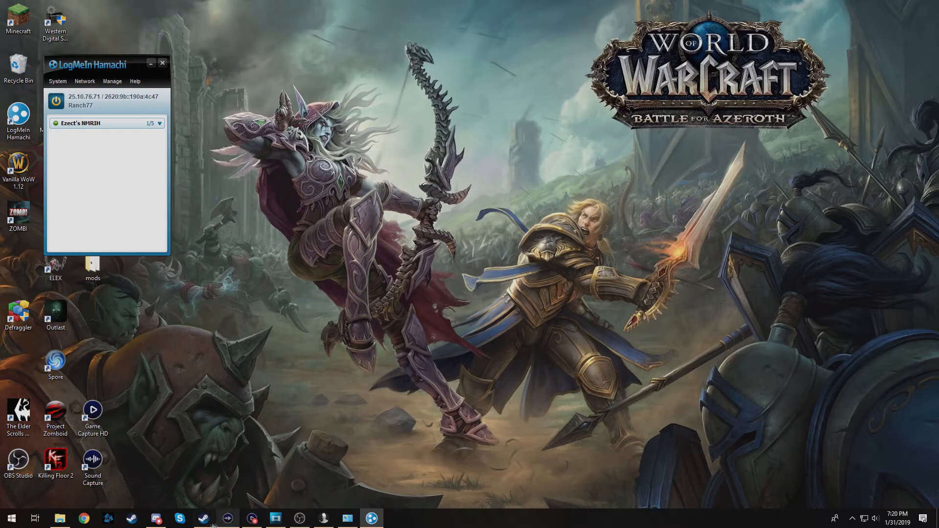
{"action": "left_click", "coordinate": [155, 518]}
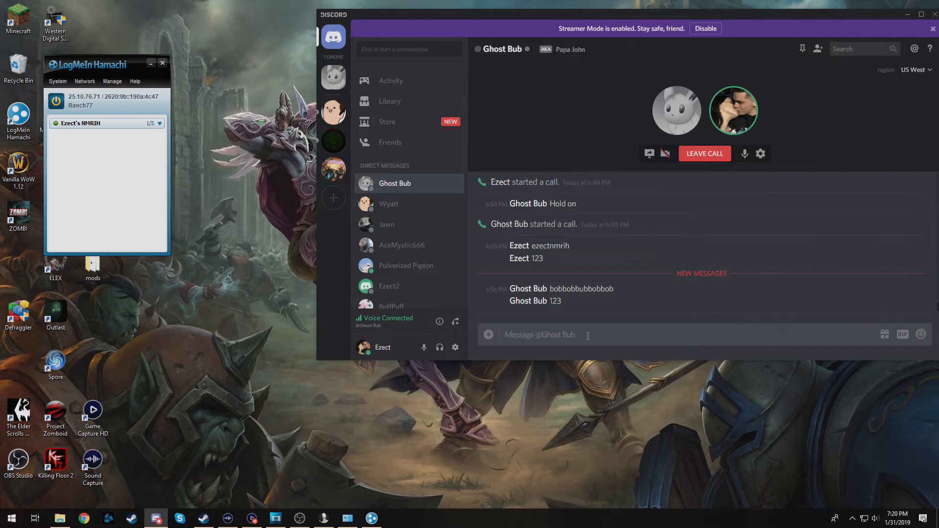
{"action": "type", "text": "Ezect's NM"}
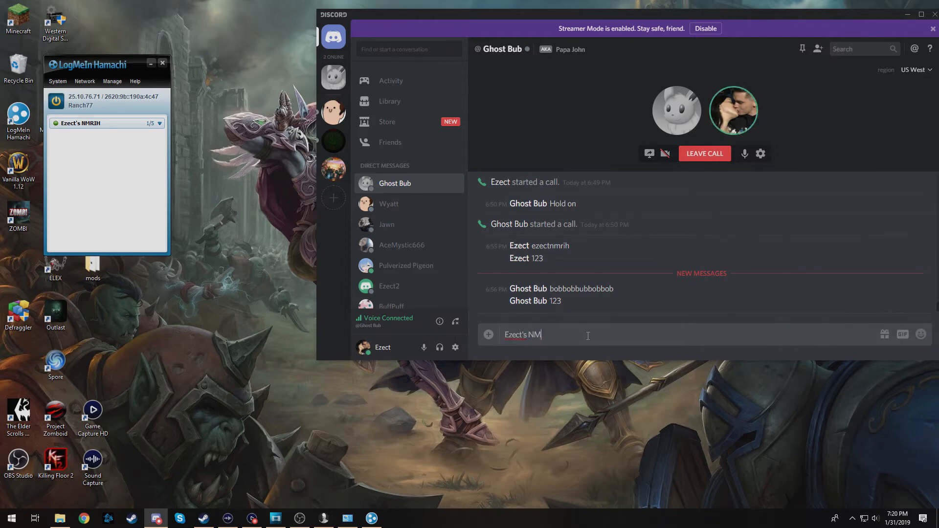
{"action": "type", "text": "RIH"}
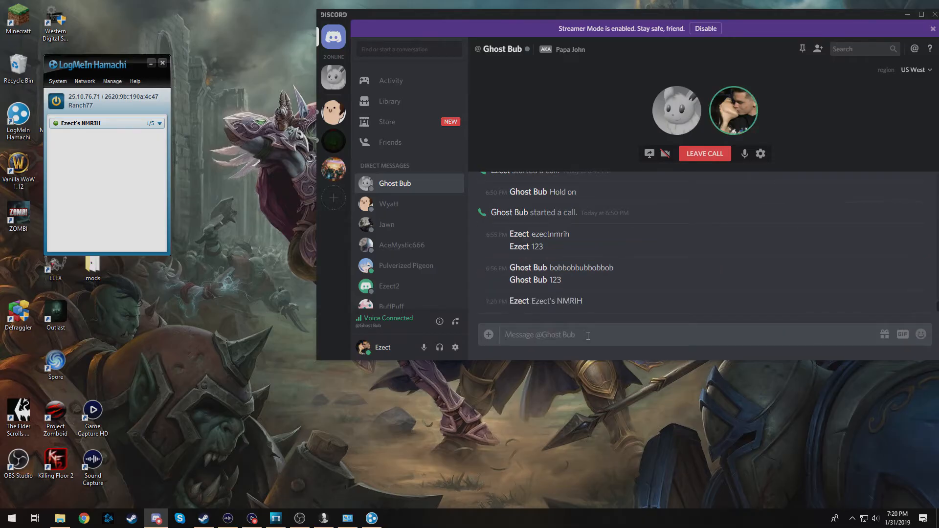
{"action": "type", "text": "123"}
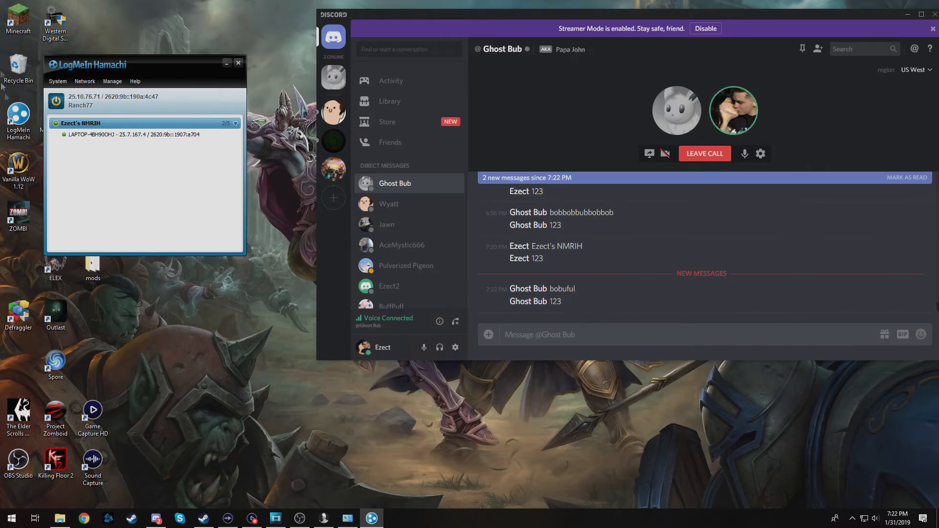
Join the friend's existing network bobuful with its password.
{"action": "left_click", "coordinate": [84, 82]}
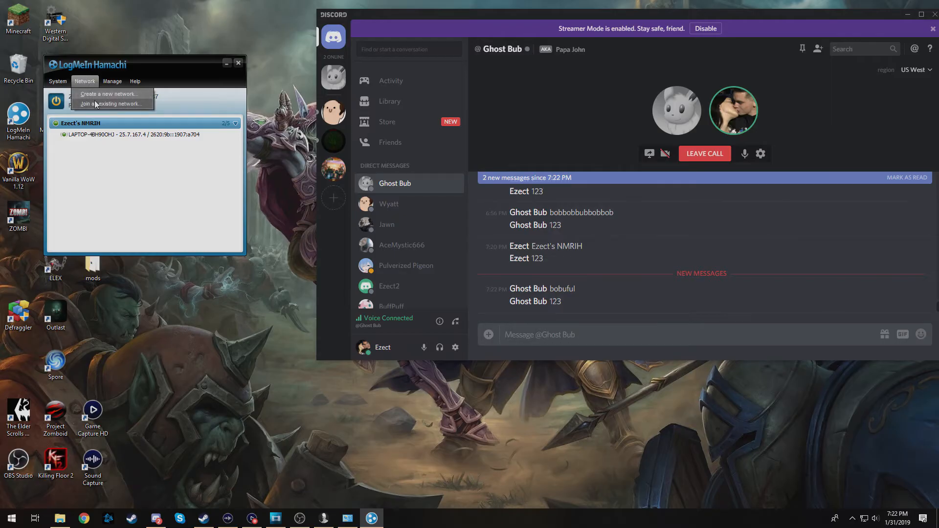
{"action": "left_click", "coordinate": [110, 103]}
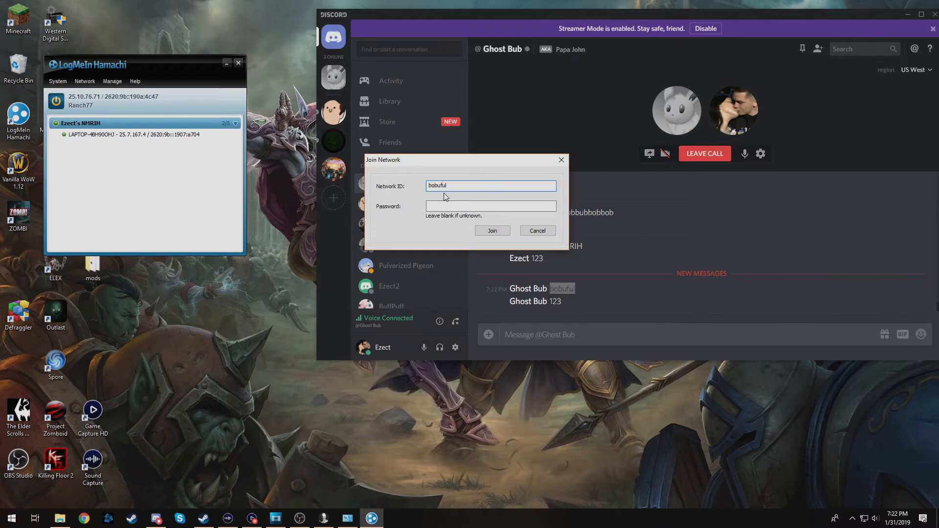
{"action": "left_click", "coordinate": [490, 207]}
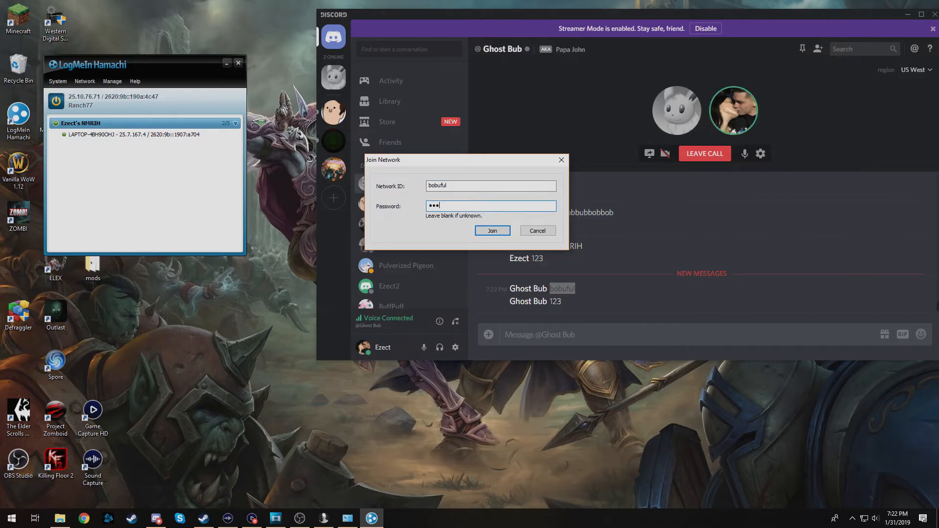
{"action": "left_click", "coordinate": [492, 231]}
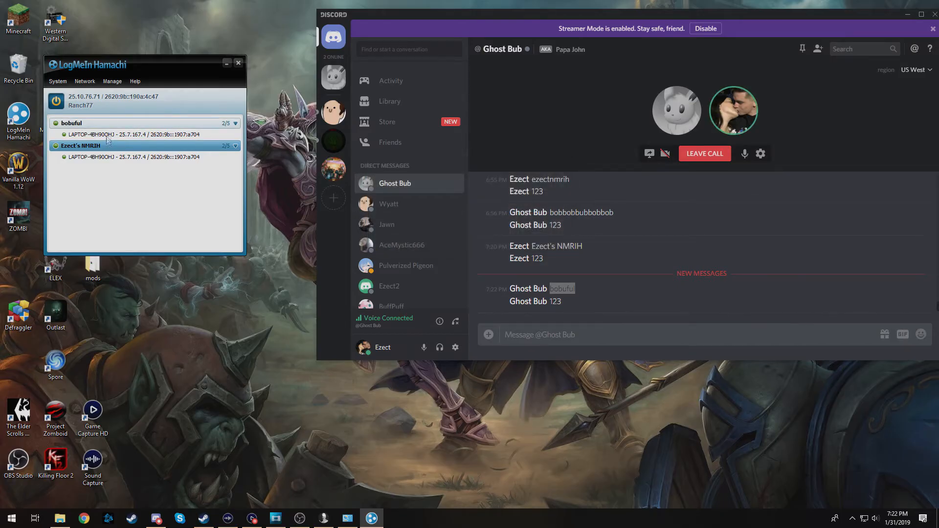
{"action": "mouse_move", "coordinate": [70, 123]}
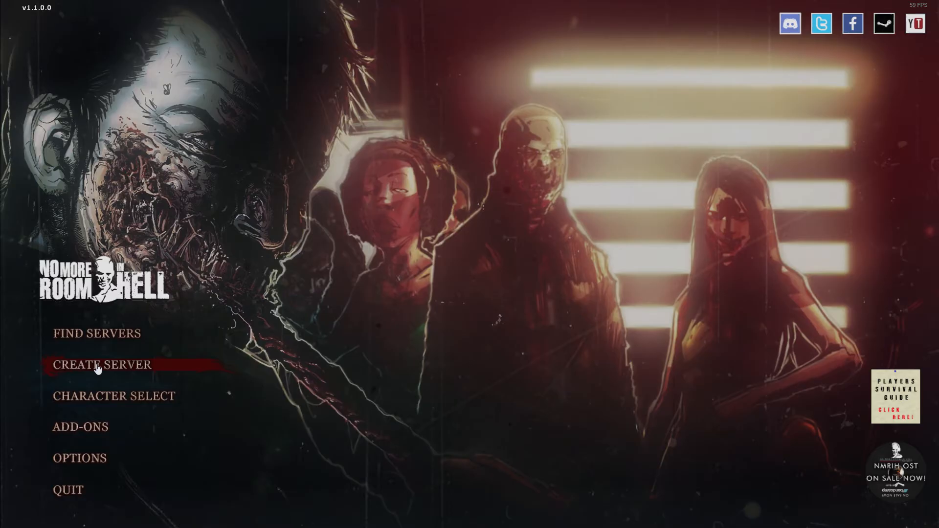
Create a server on nmo_lakeside with LAN Only unticked and start it.
{"action": "left_click", "coordinate": [102, 364]}
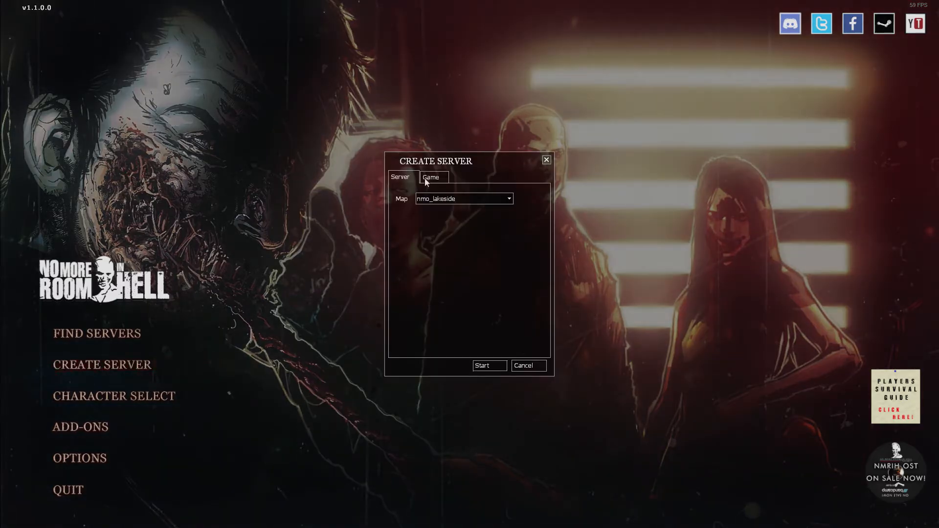
{"action": "left_click", "coordinate": [430, 177]}
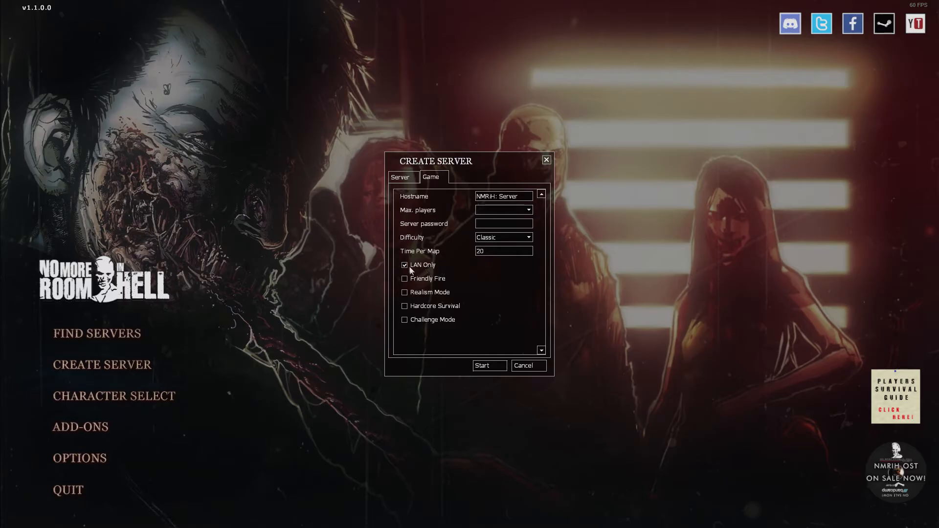
{"action": "left_click", "coordinate": [400, 177]}
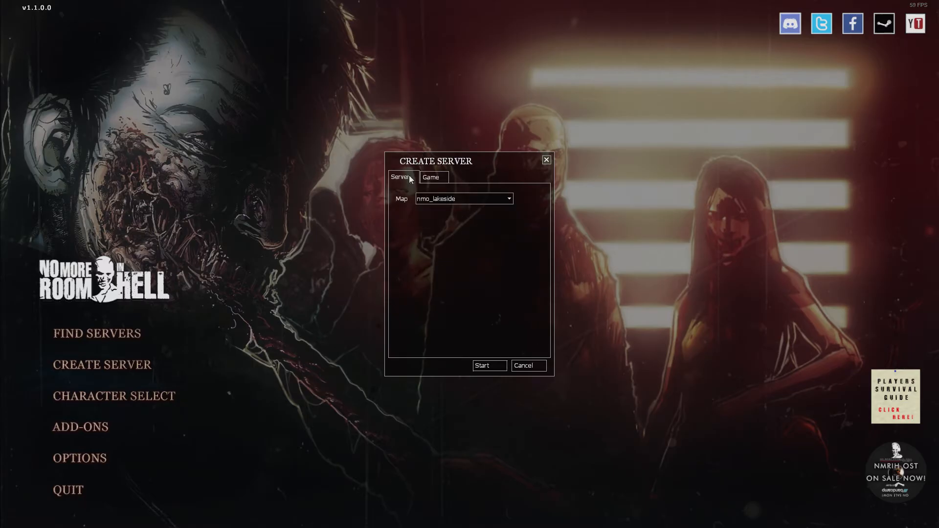
{"action": "mouse_move", "coordinate": [482, 365]}
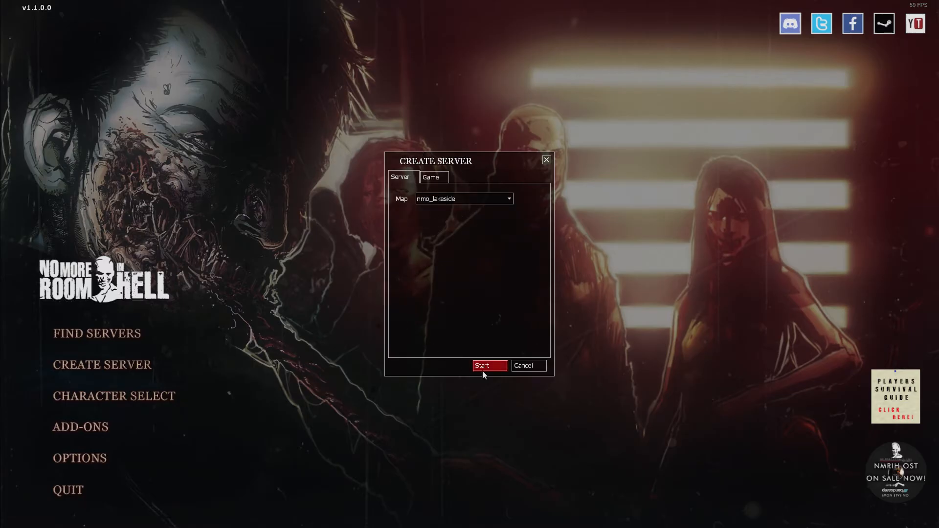
{"action": "left_click", "coordinate": [482, 365]}
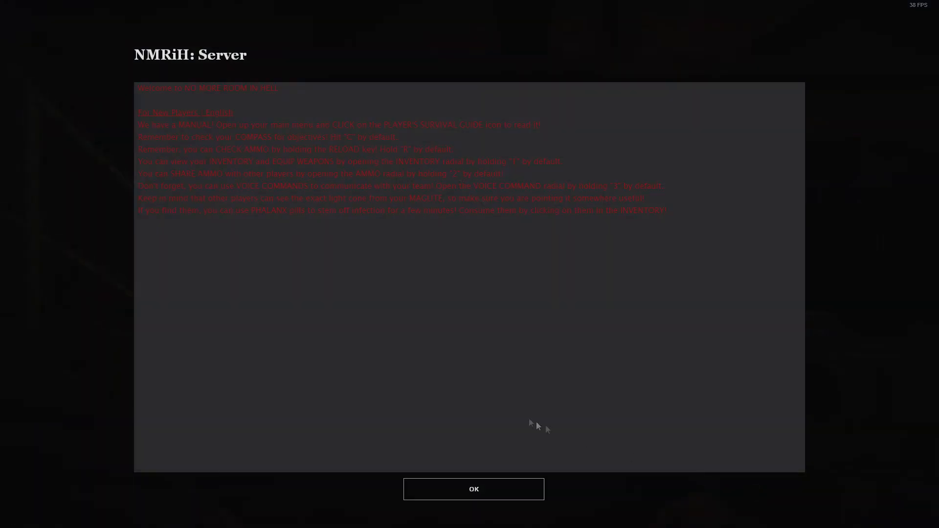
Dismiss the welcome screen and enable the developer console in advanced keyboard options.
{"action": "left_click", "coordinate": [474, 489]}
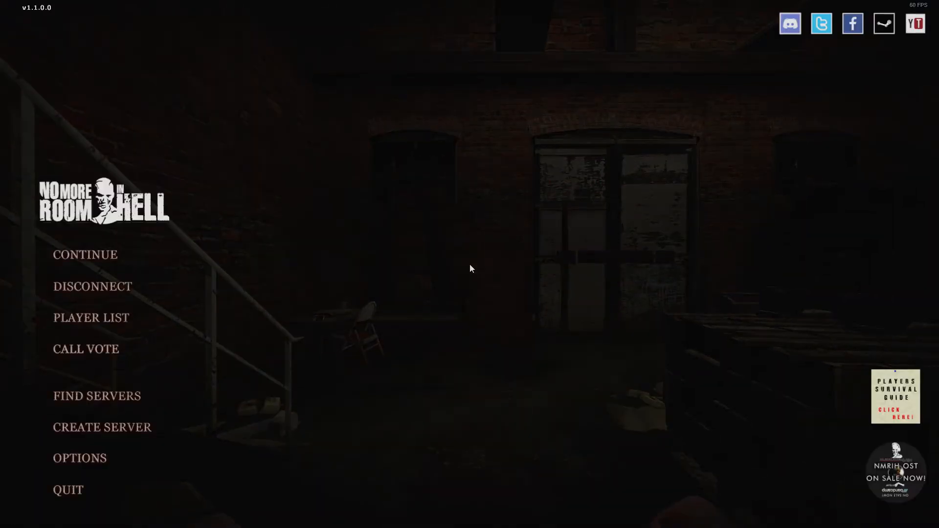
{"action": "left_click", "coordinate": [79, 458]}
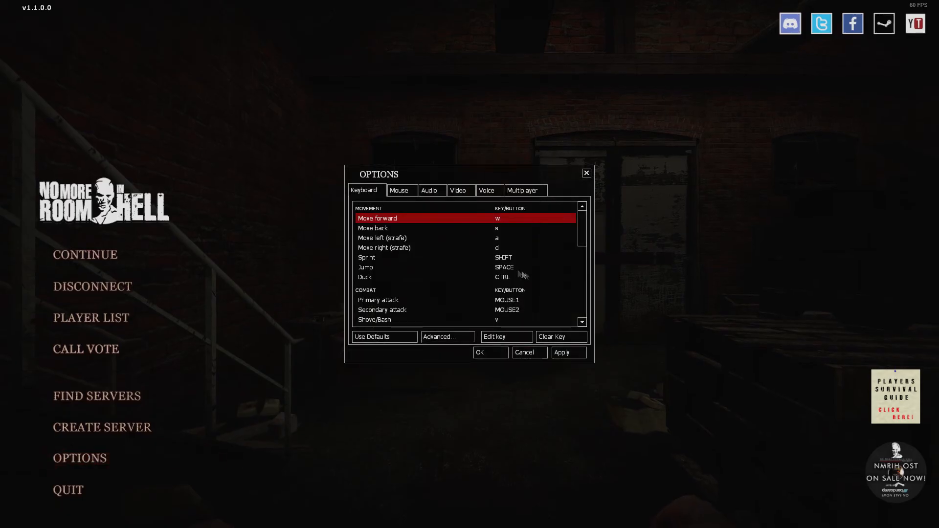
{"action": "left_click", "coordinate": [447, 336]}
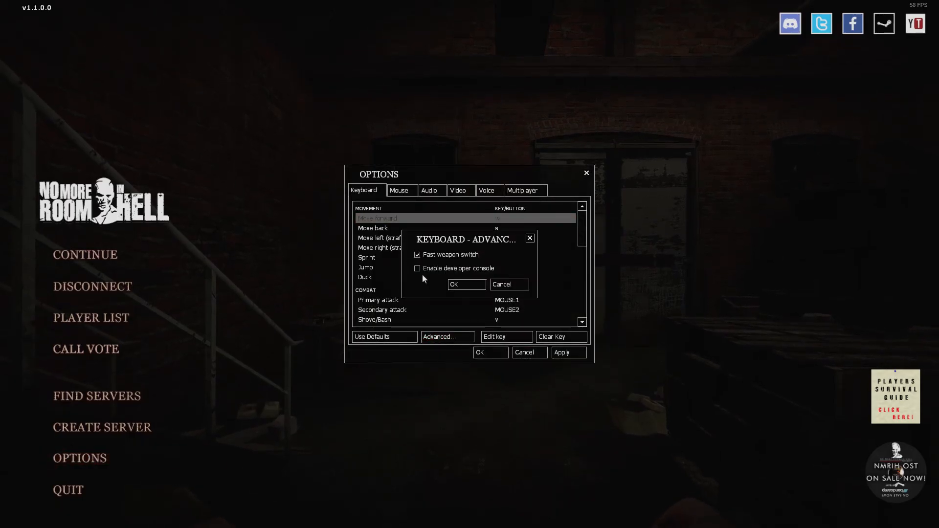
{"action": "left_click", "coordinate": [453, 284]}
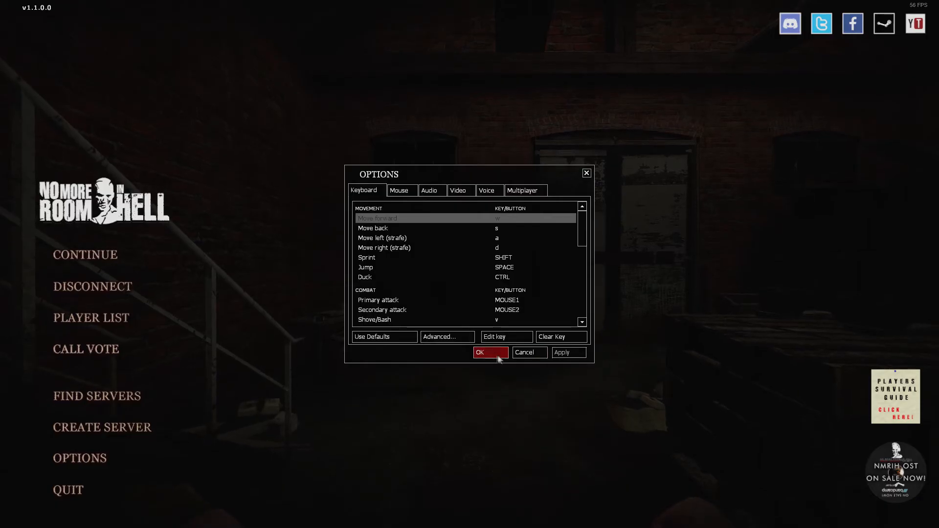
{"action": "left_click", "coordinate": [490, 352]}
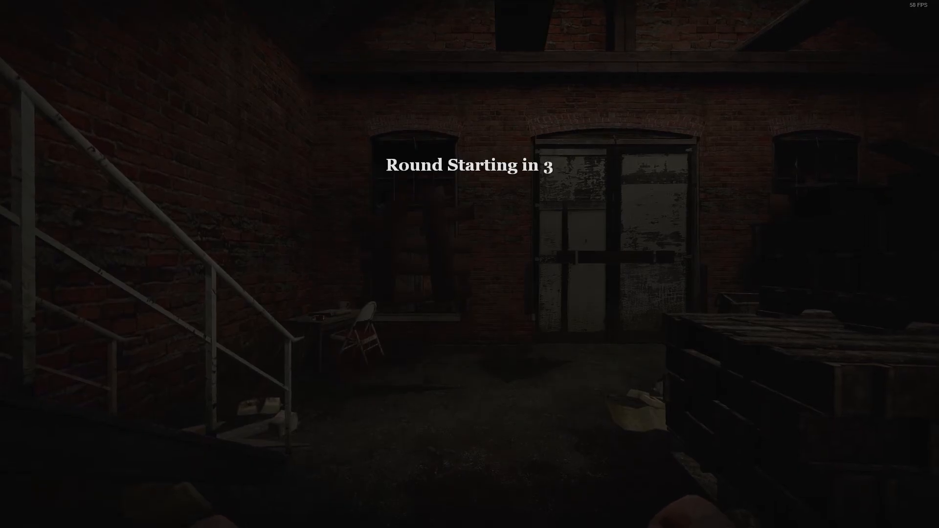
Reopen Create Server from the in-game menu and review the Game settings showing LAN Only off.
{"action": "key", "text": "Escape"}
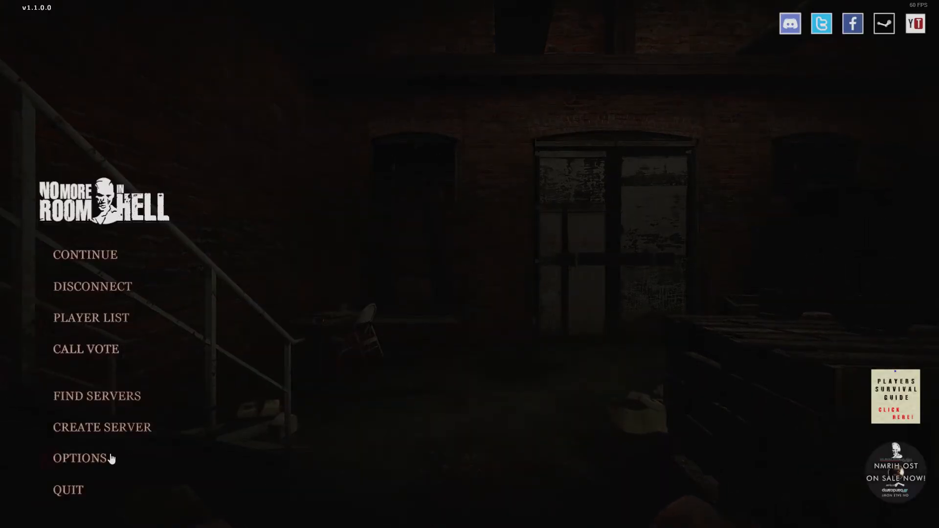
{"action": "left_click", "coordinate": [101, 427]}
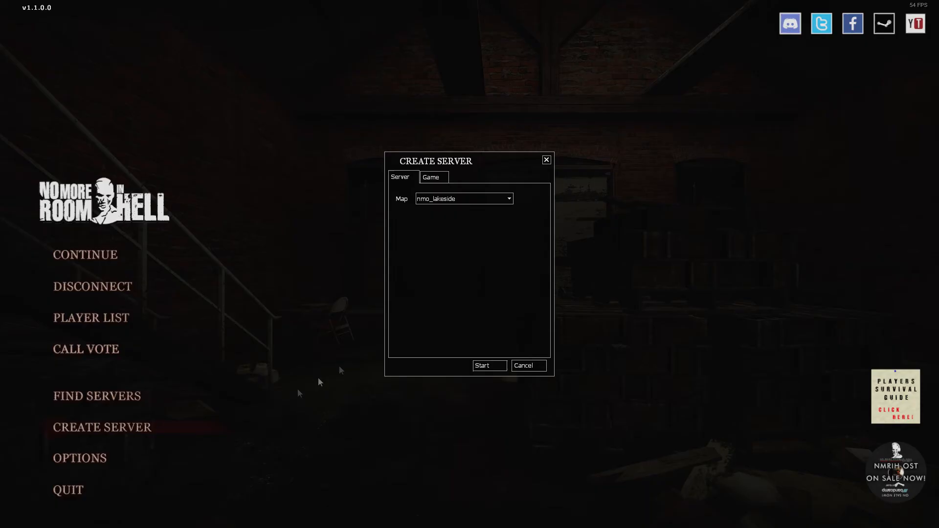
{"action": "left_click", "coordinate": [431, 177]}
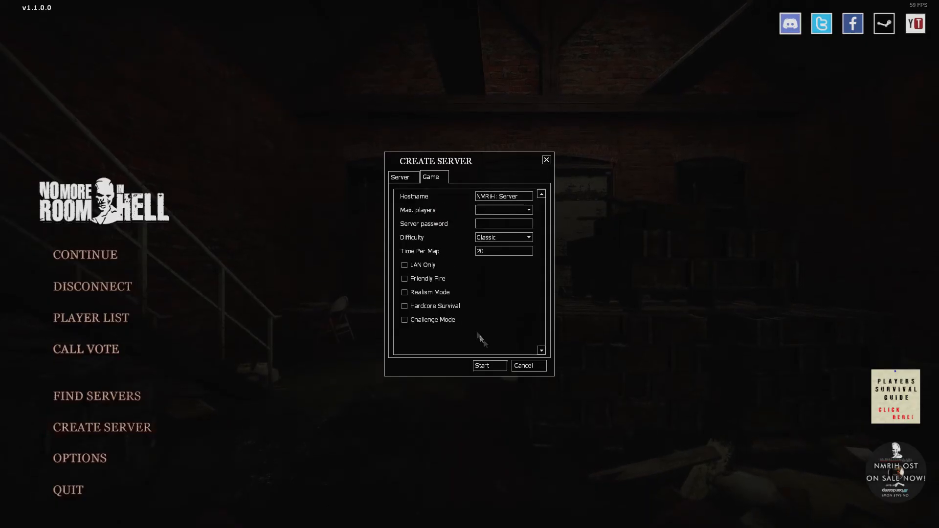
{"action": "left_click", "coordinate": [481, 365]}
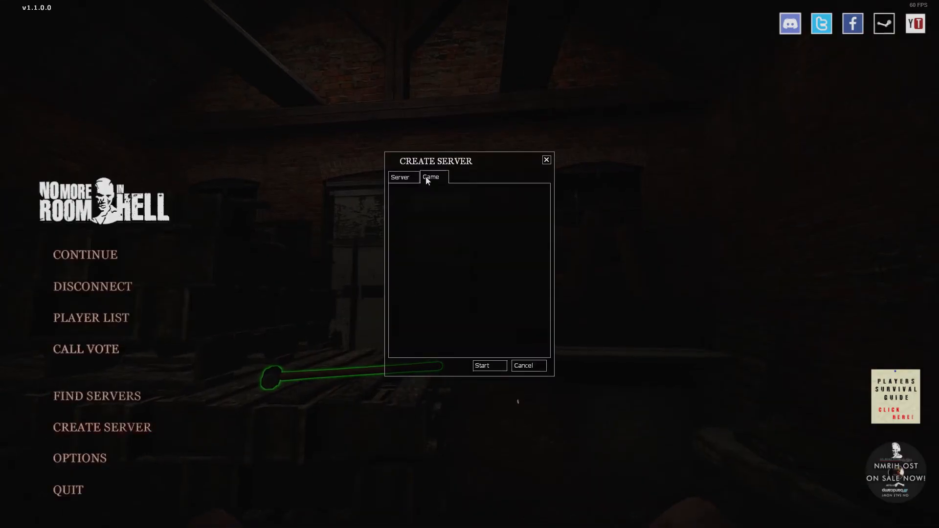
{"action": "left_click", "coordinate": [430, 177]}
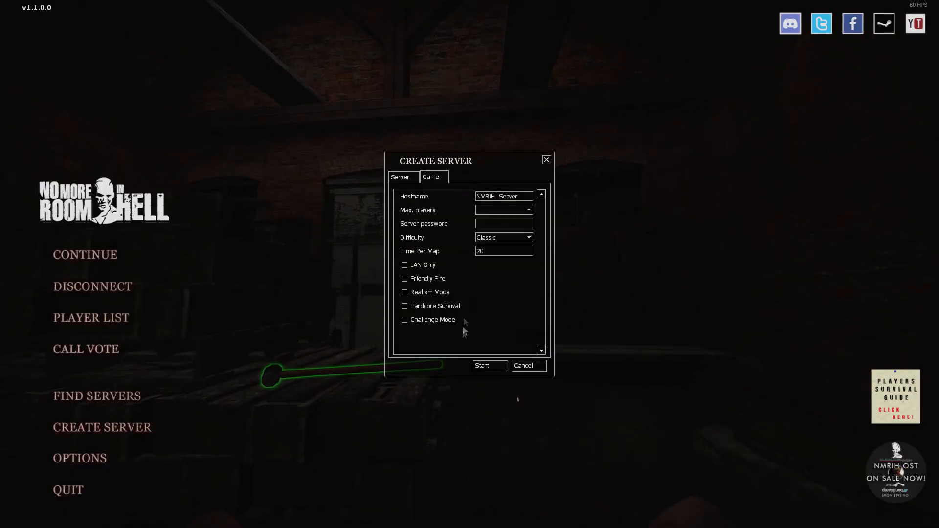
{"action": "left_click", "coordinate": [489, 365]}
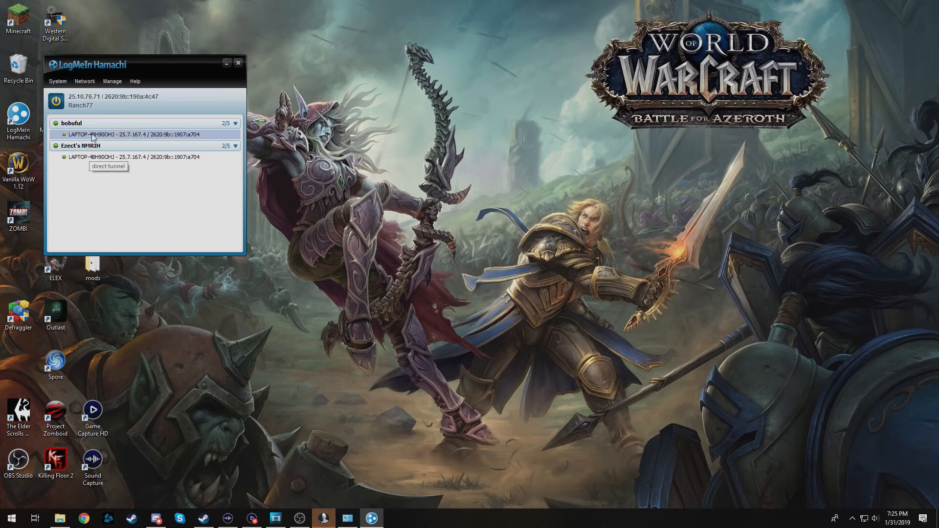
{"action": "right_click", "coordinate": [93, 133]}
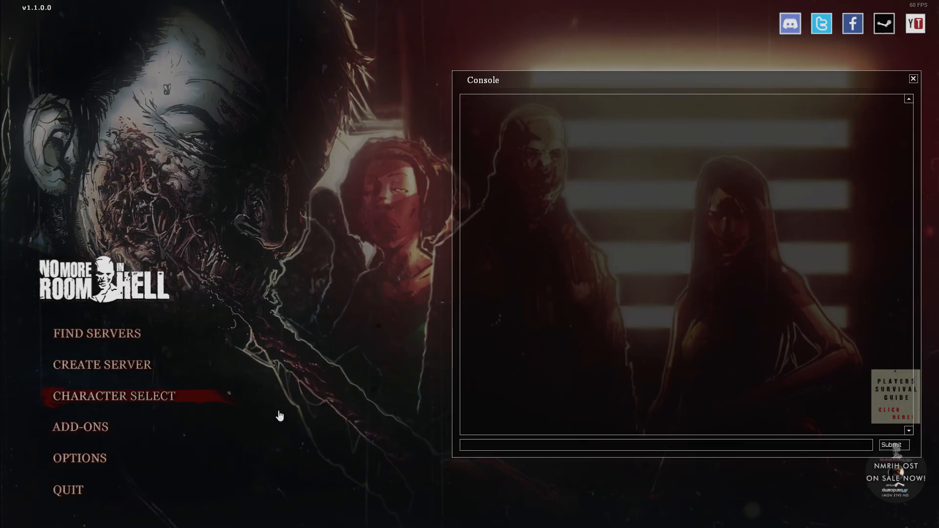
Join the friend's server with the console command 'connect 25.7.167.4' and enter the match.
{"action": "type", "text": "c"}
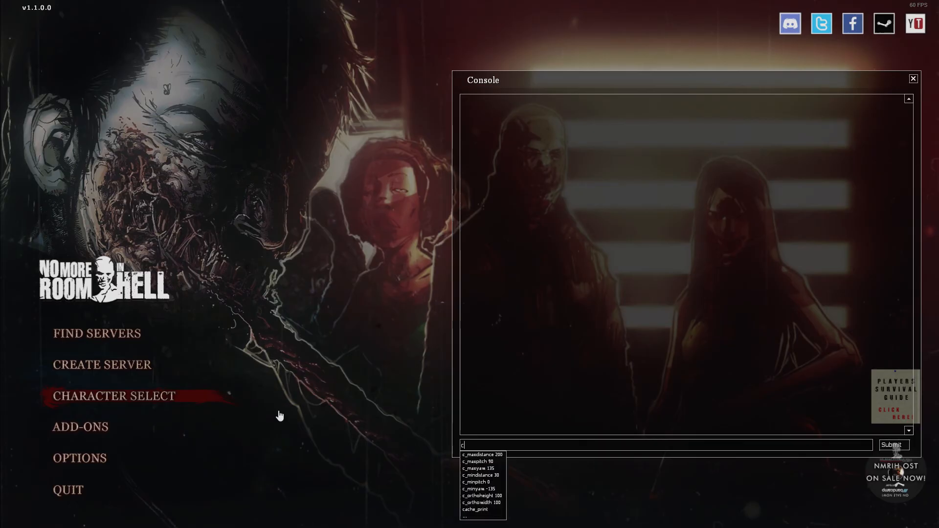
{"action": "type", "text": "connect"}
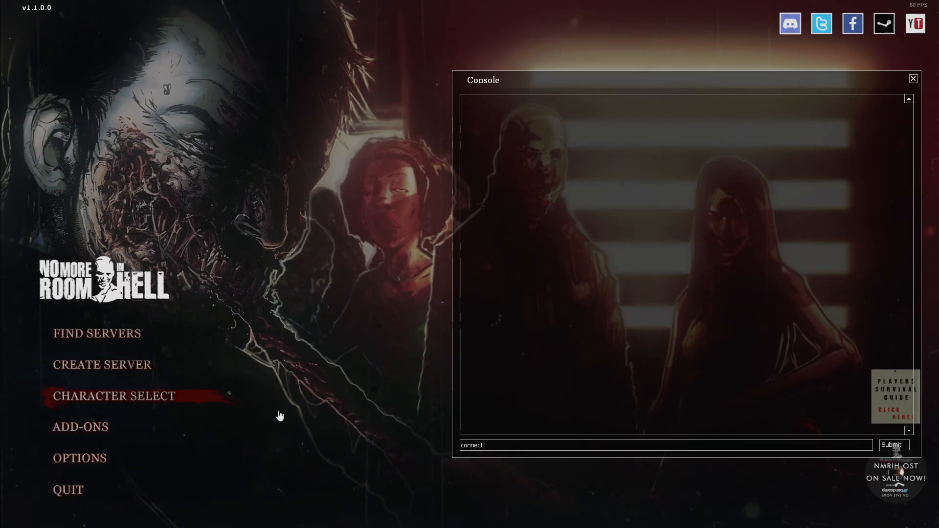
{"action": "type", "text": "25.7.167.4"}
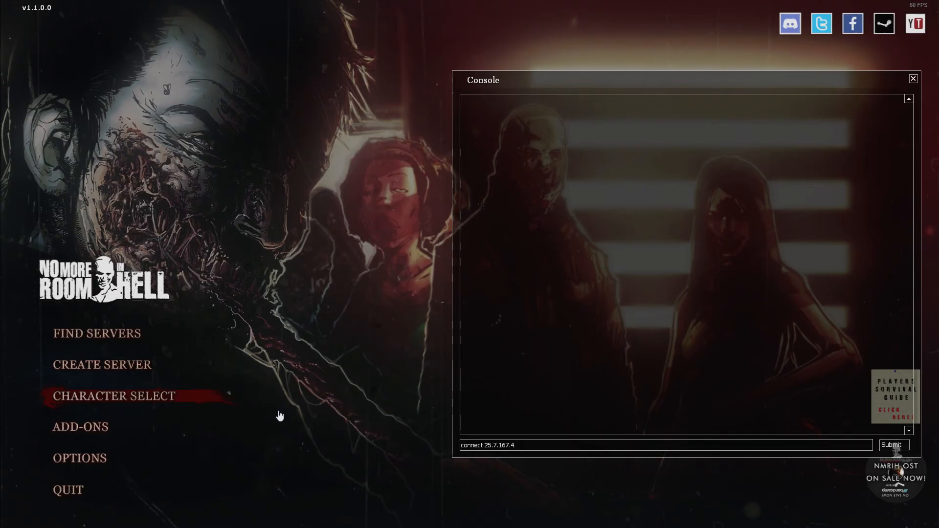
{"action": "left_click", "coordinate": [892, 445]}
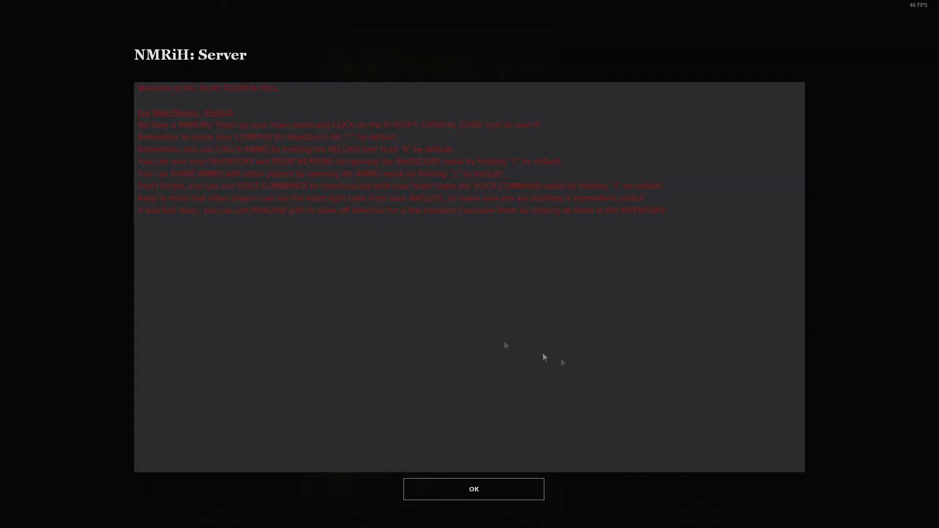
{"action": "left_click", "coordinate": [473, 489]}
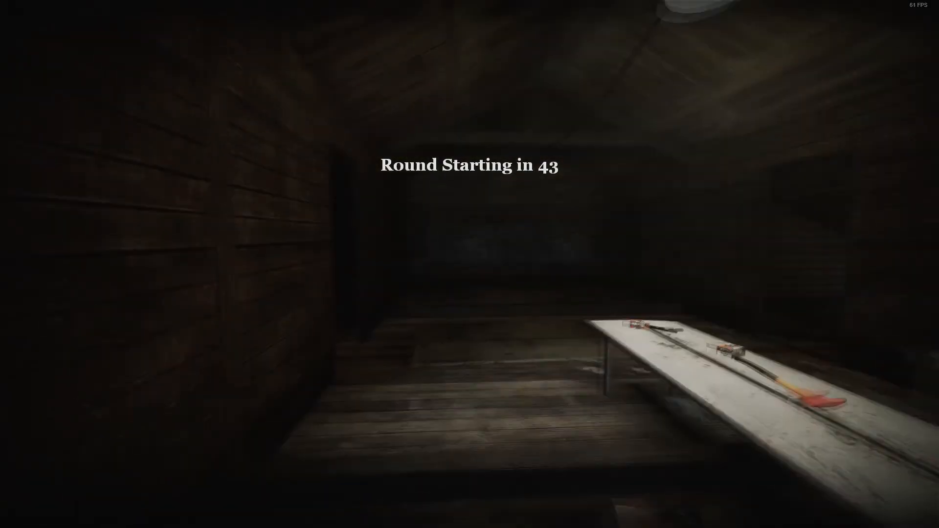